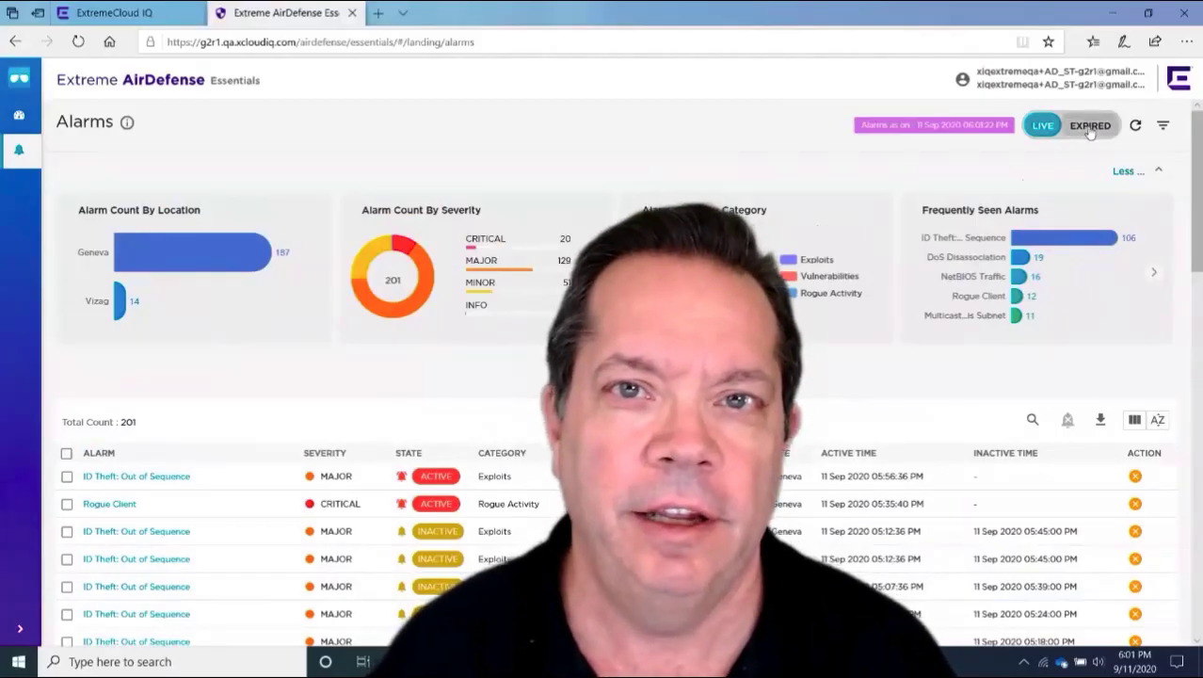
Step: Switch the alarms list from LIVE to the 149 EXPIRED alarms and hide the activity timeline
left_click(1090, 124)
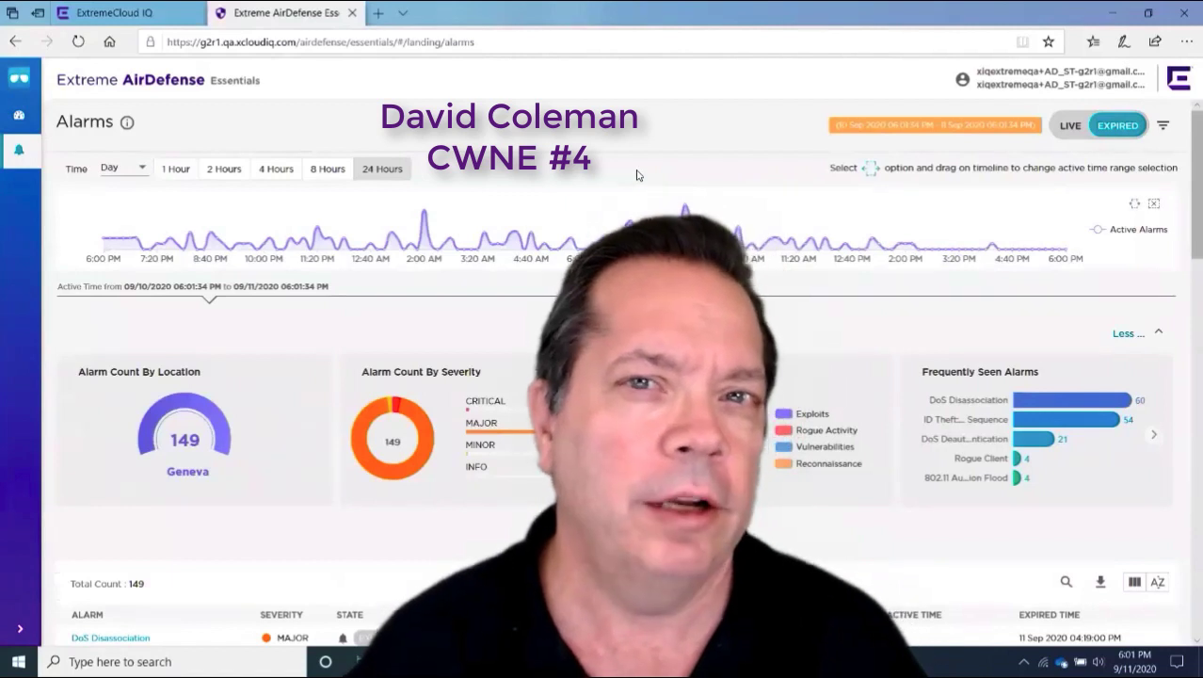
left_click(124, 166)
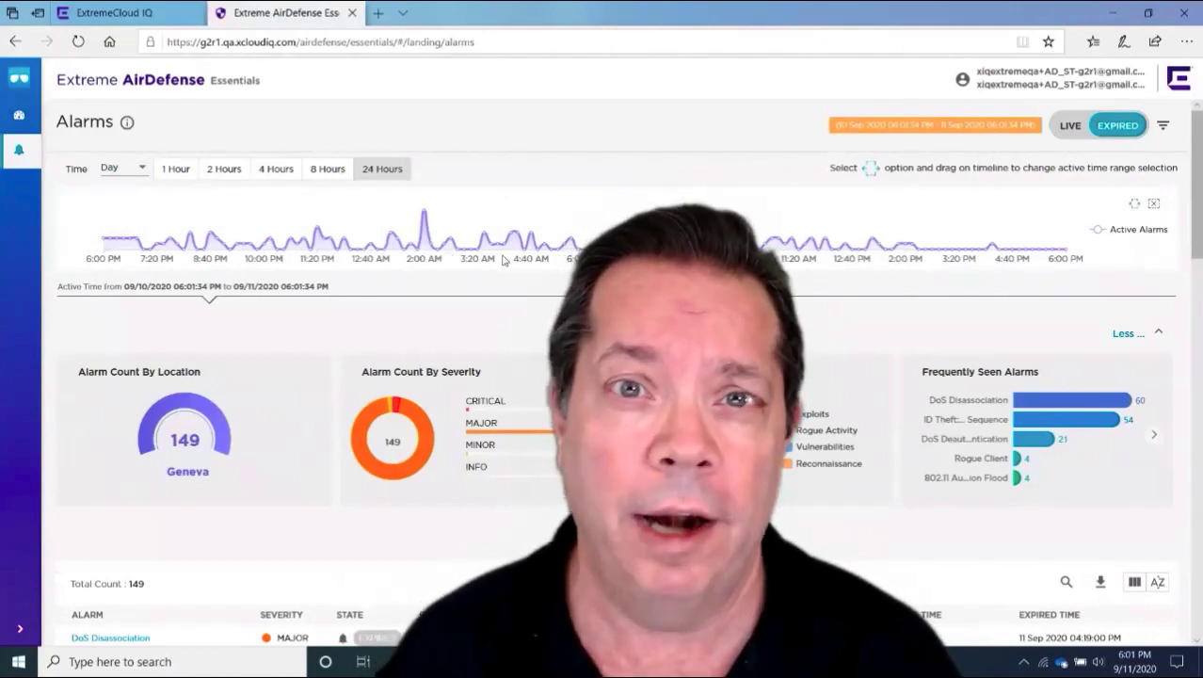
left_click(1125, 333)
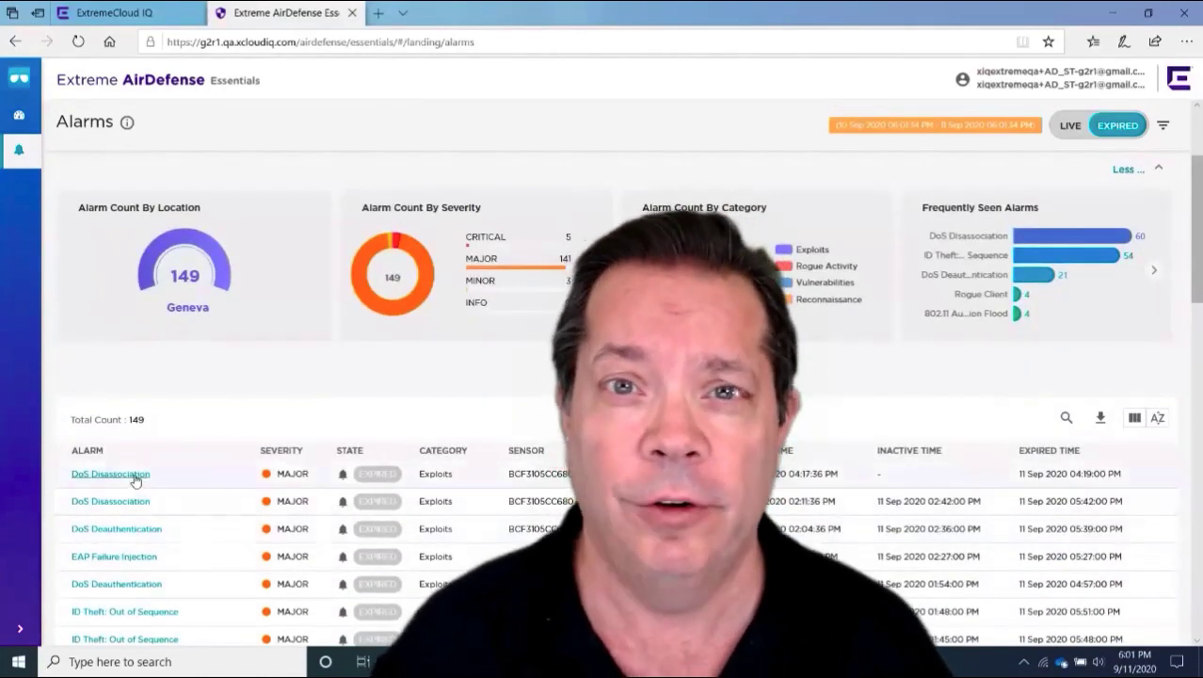
Step: View the DoS Disassociation alarm details, then go to the AirDefense overview with 201 alarms and Geneva map
left_click(110, 474)
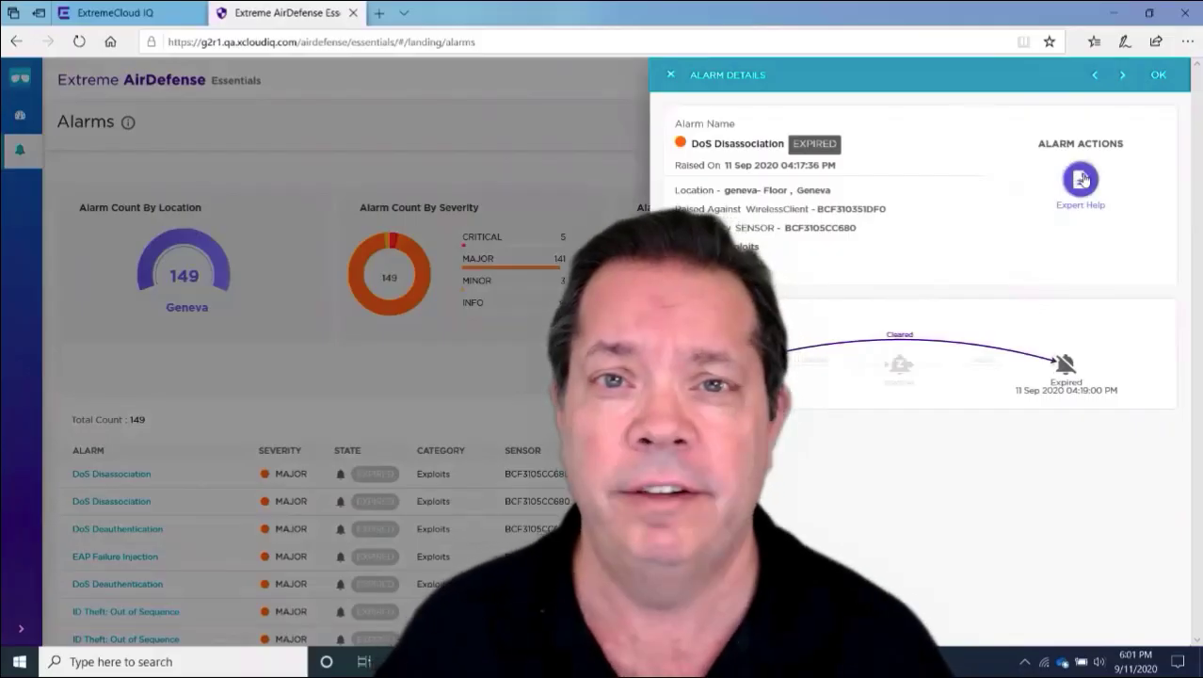
left_click(1080, 179)
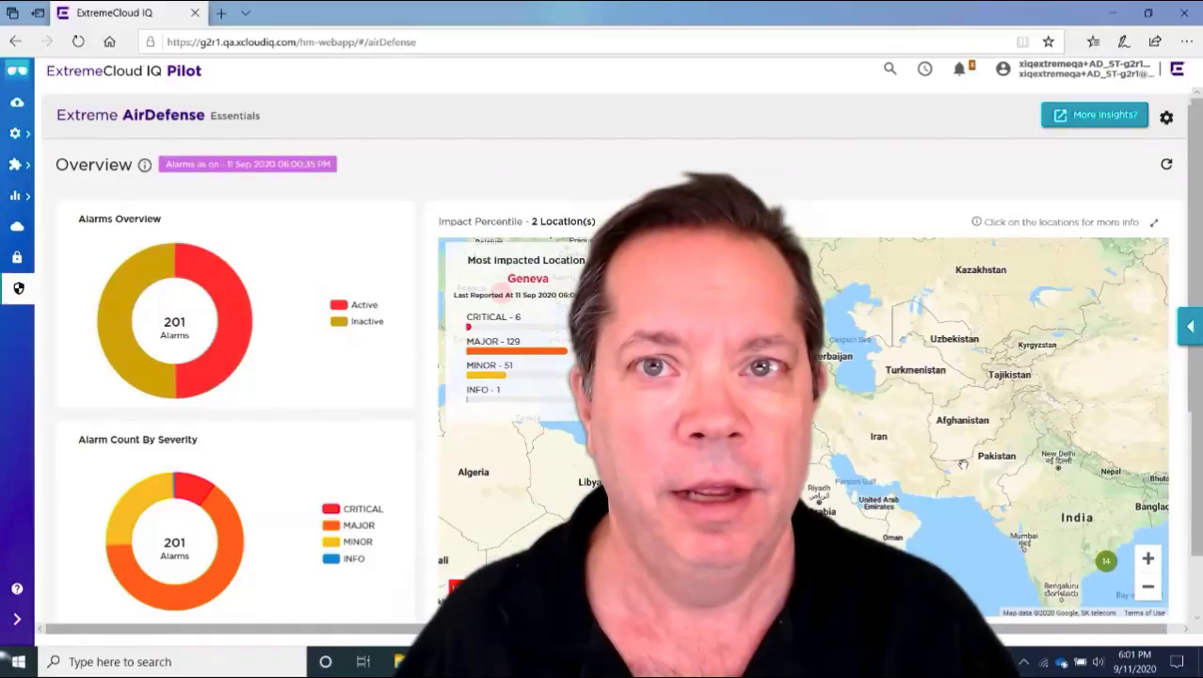
mouse_move(380, 416)
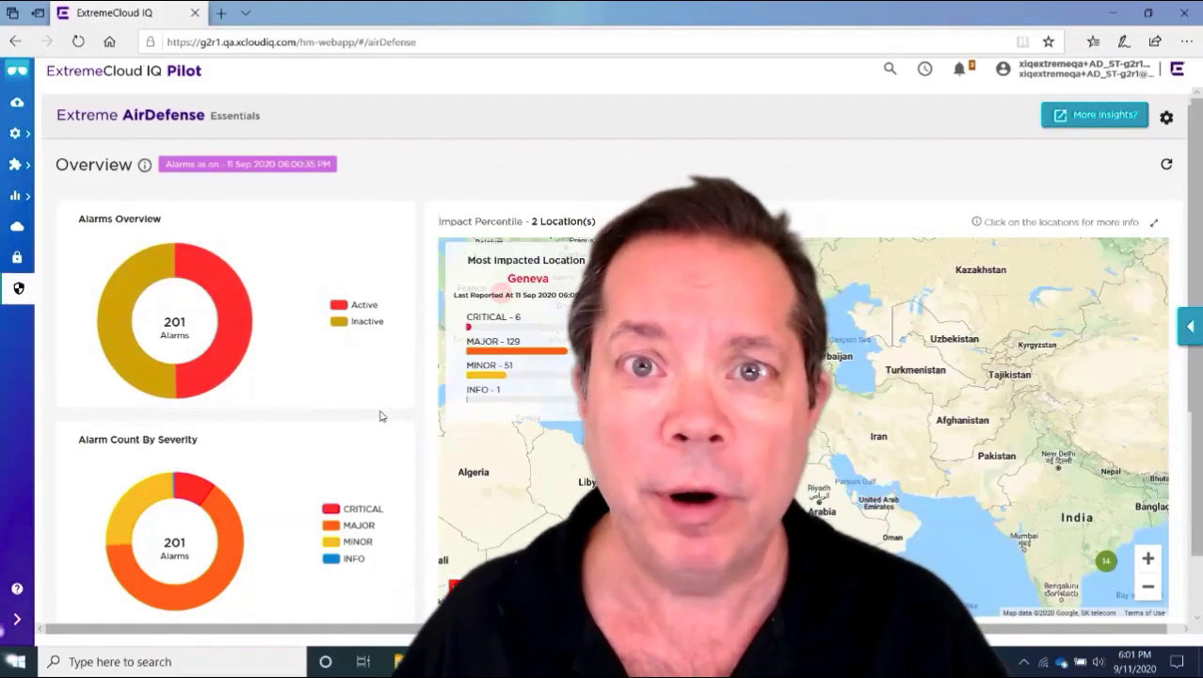
Step: Toggle Active alarms in the overview legend off, on and off again, then return to the alarms dashboard
left_click(363, 305)
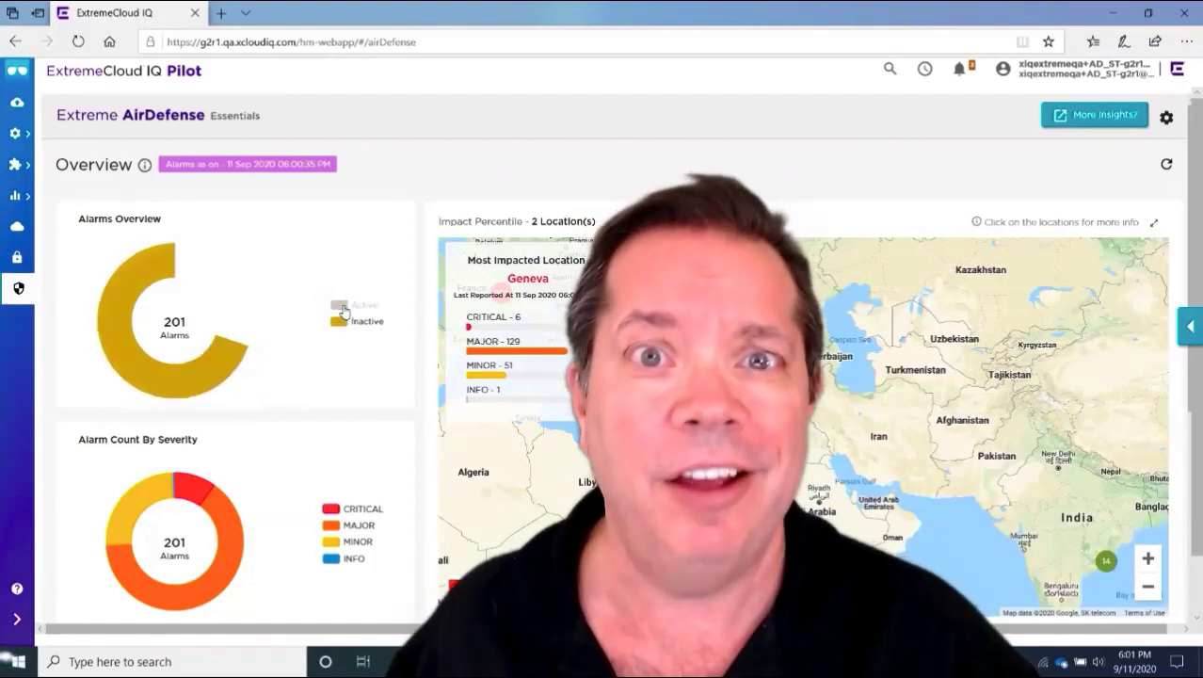
left_click(341, 311)
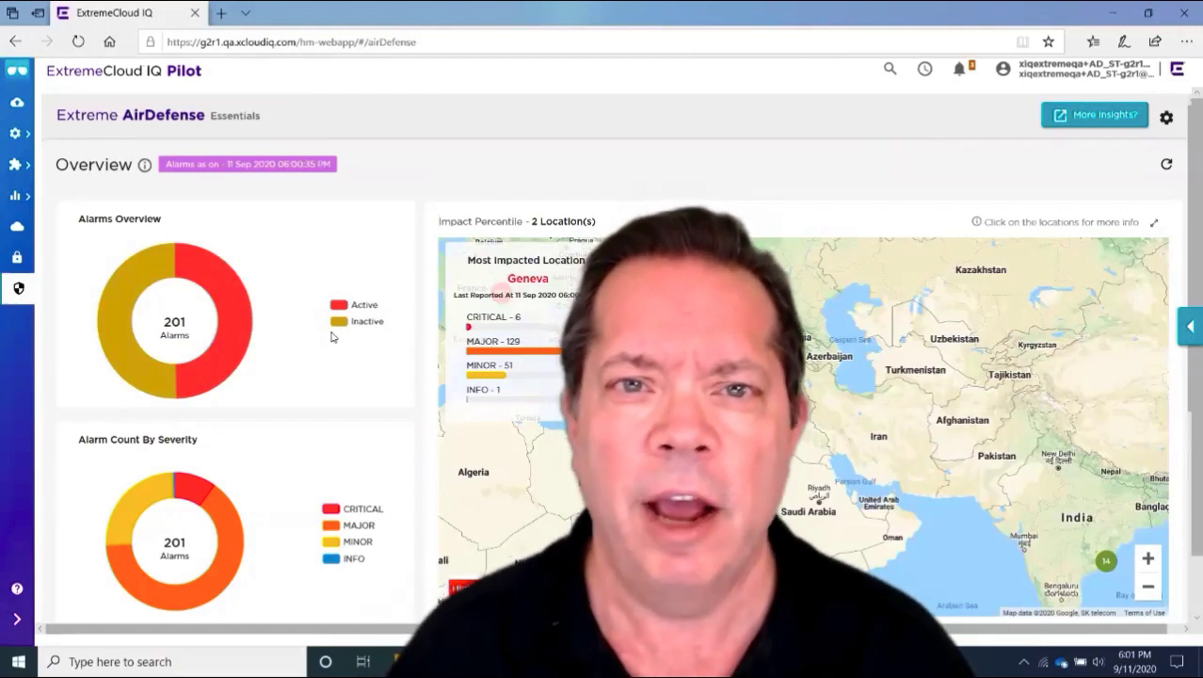
left_click(365, 304)
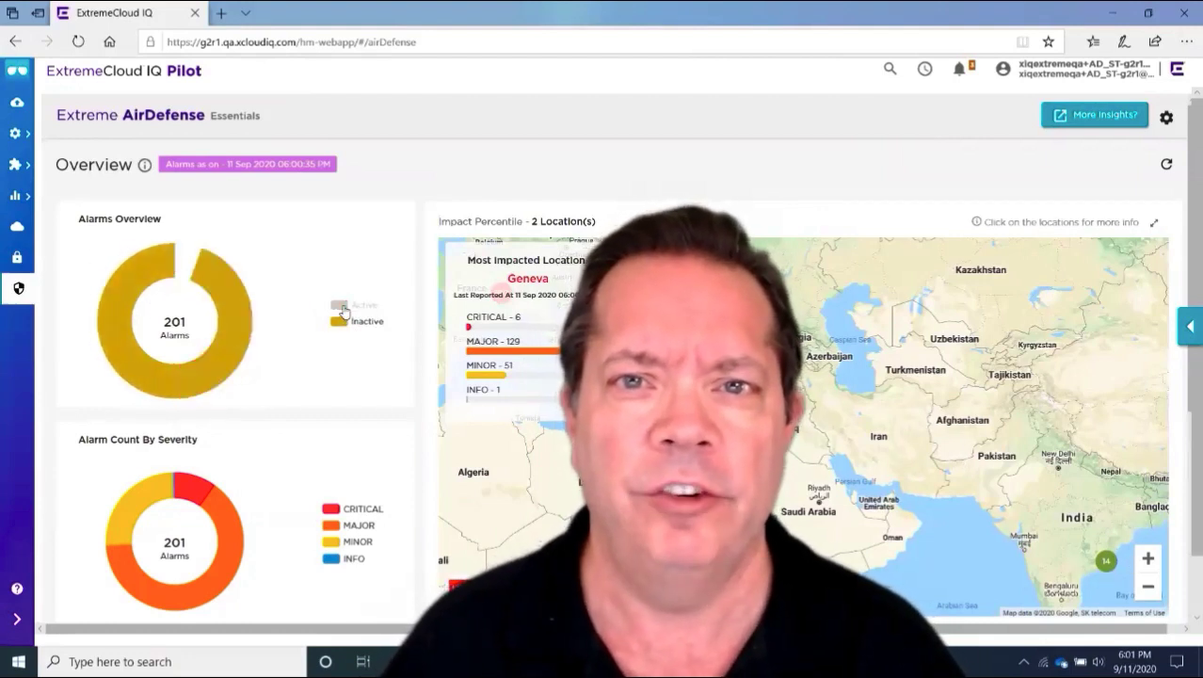
scroll("down", 3)
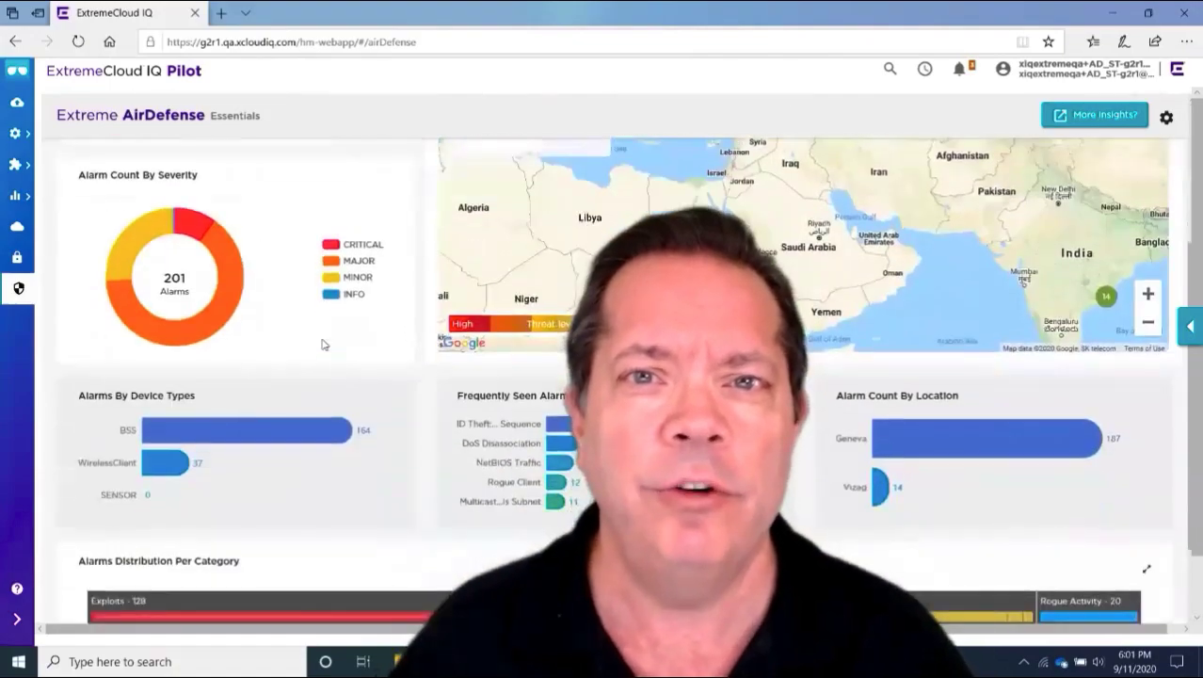
left_click(1094, 115)
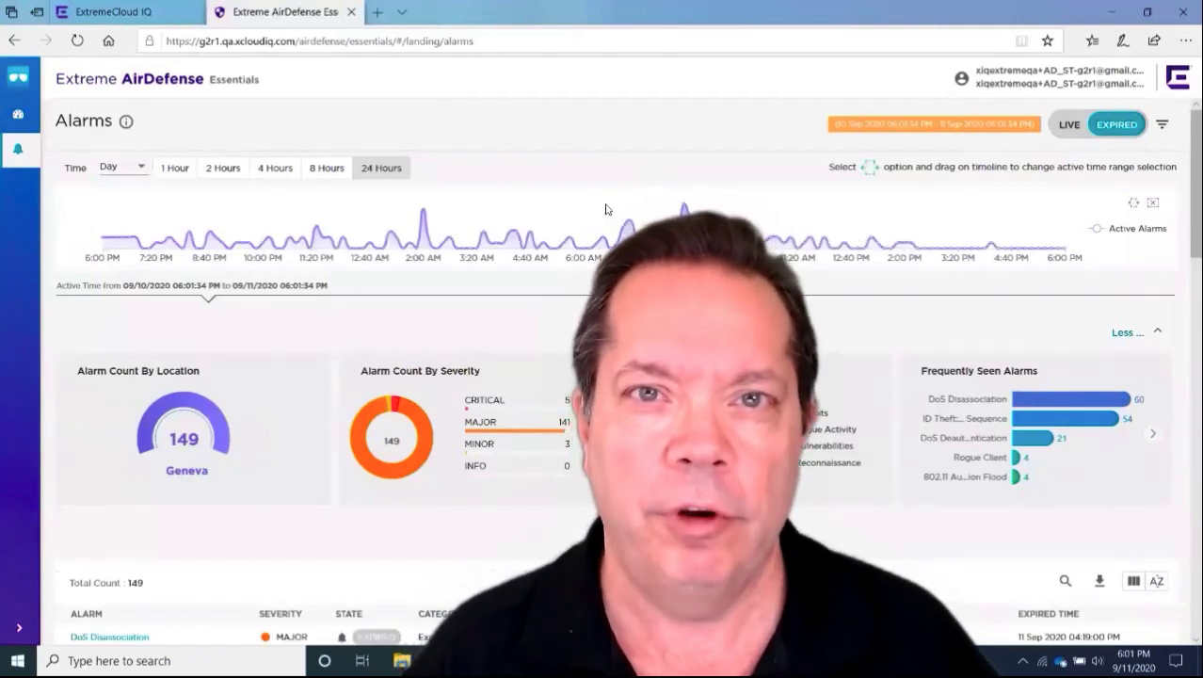
Step: Collapse the timeline and show details of the first expired DoS Disassociation alarm in Geneva
left_click(122, 166)
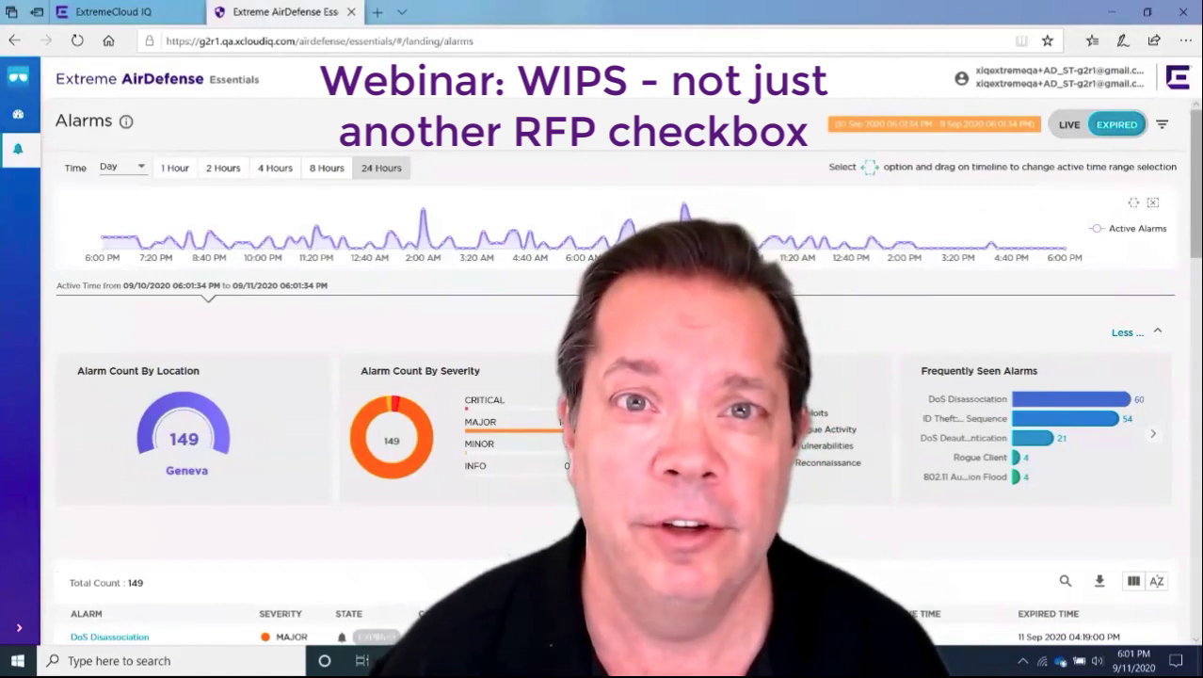
left_click(1126, 331)
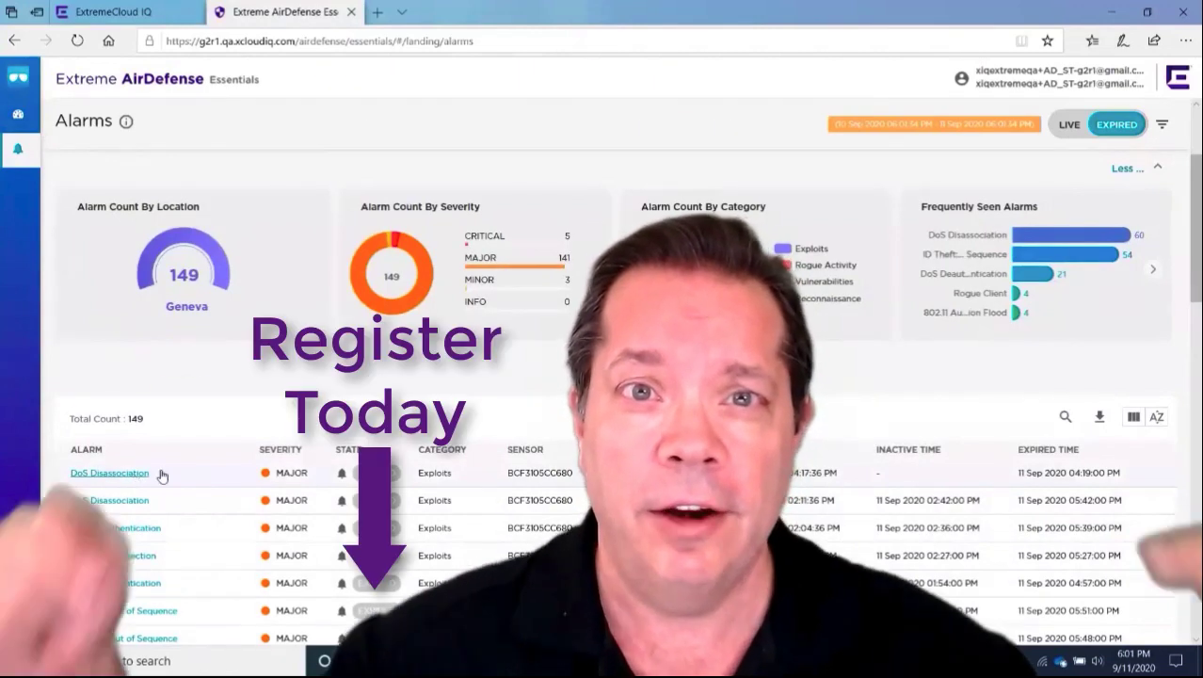
left_click(109, 473)
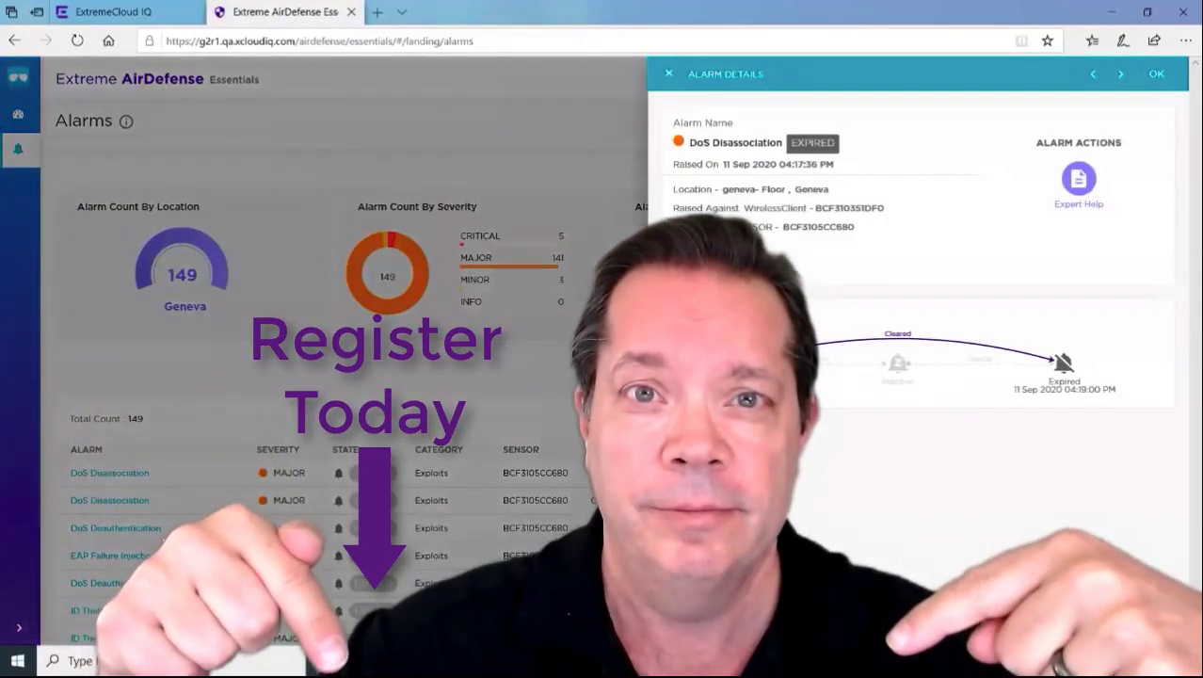